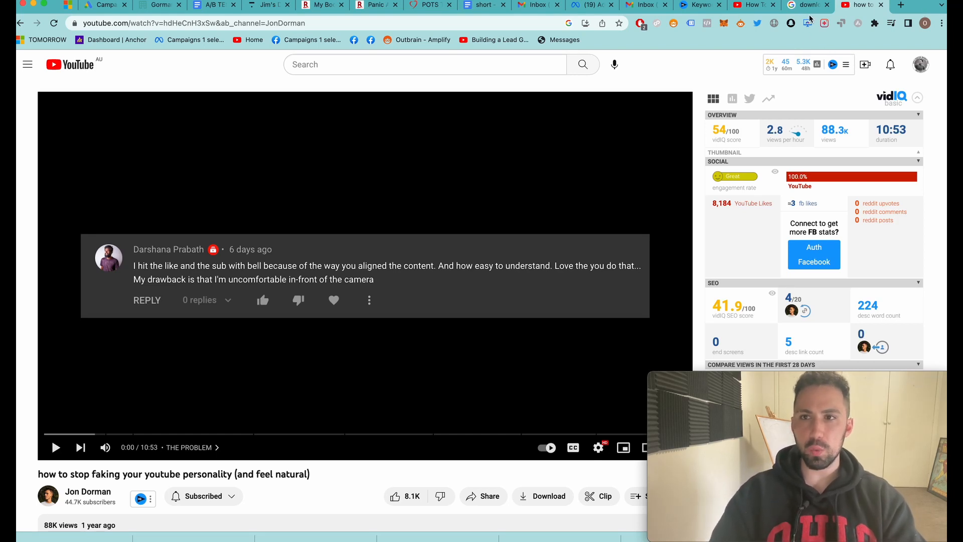
- Open the Google results for 'download youtube videos' and select the search query
click(807, 5)
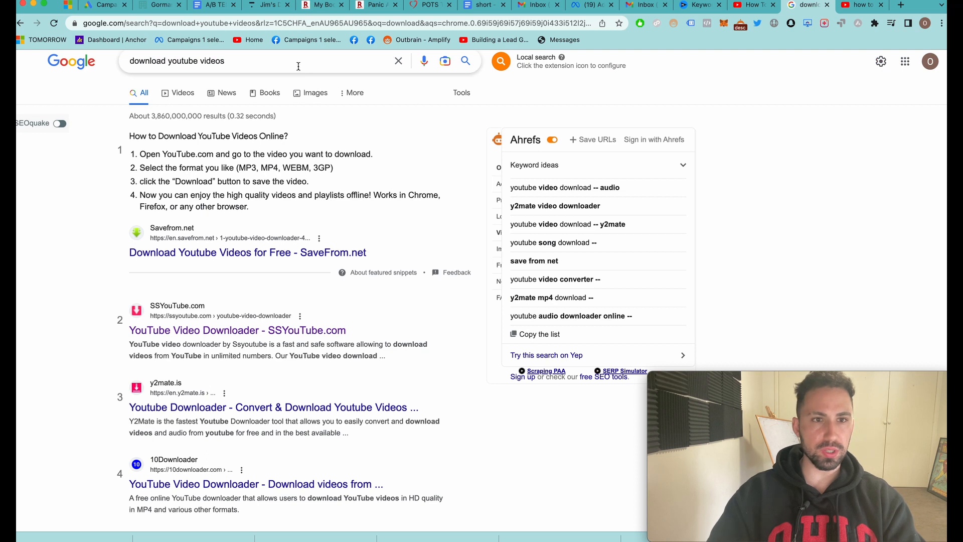
scroll(down, 3)
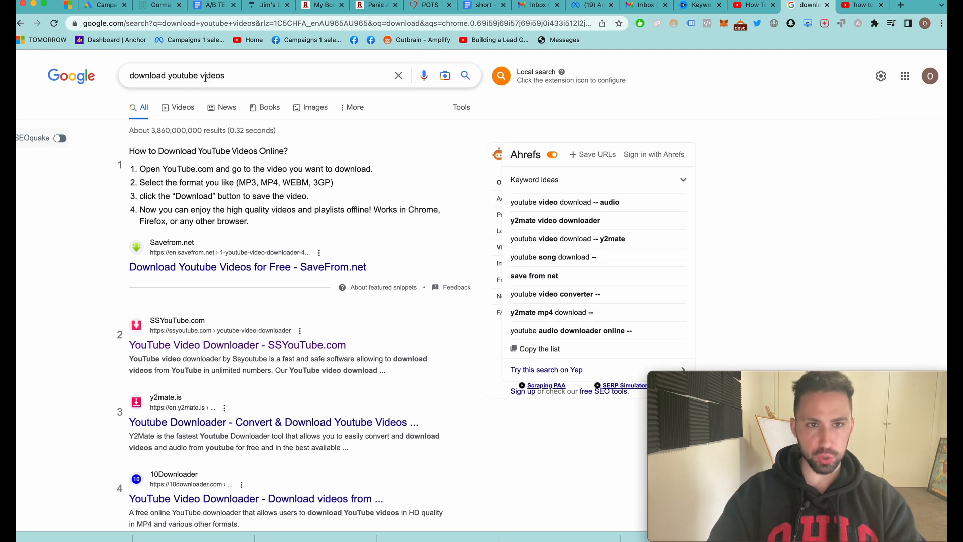
triple_click(202, 76)
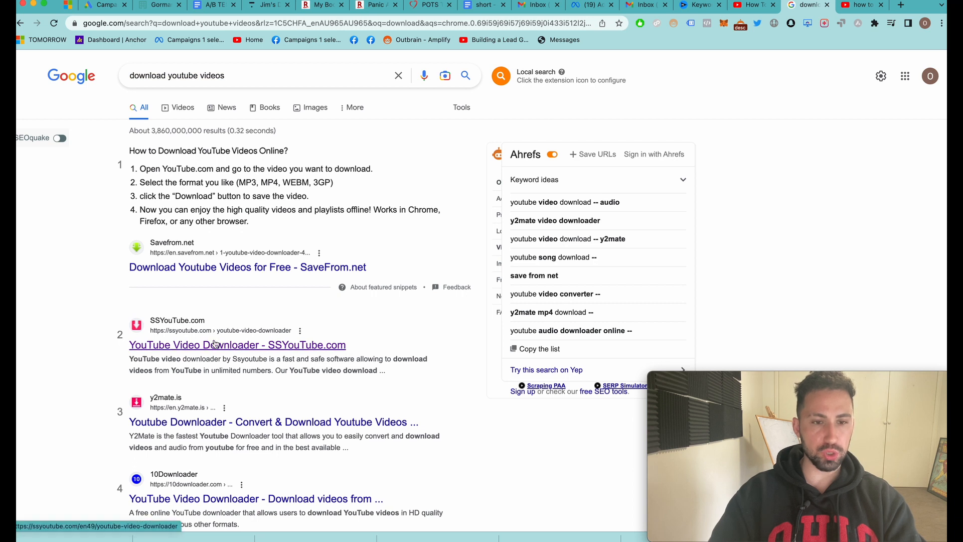
mouse_move(184, 338)
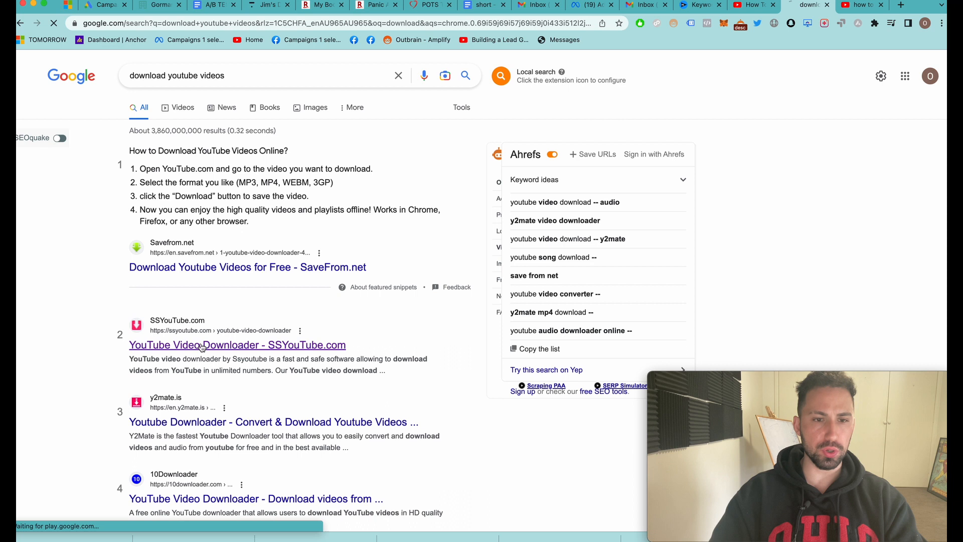
- Return to the YouTube video tab and select its web address to copy
click(237, 345)
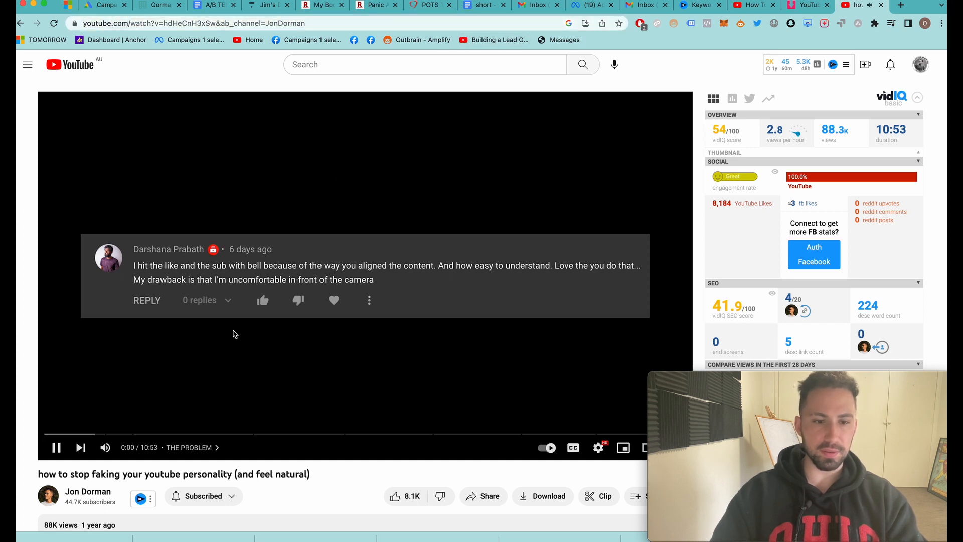
click(55, 447)
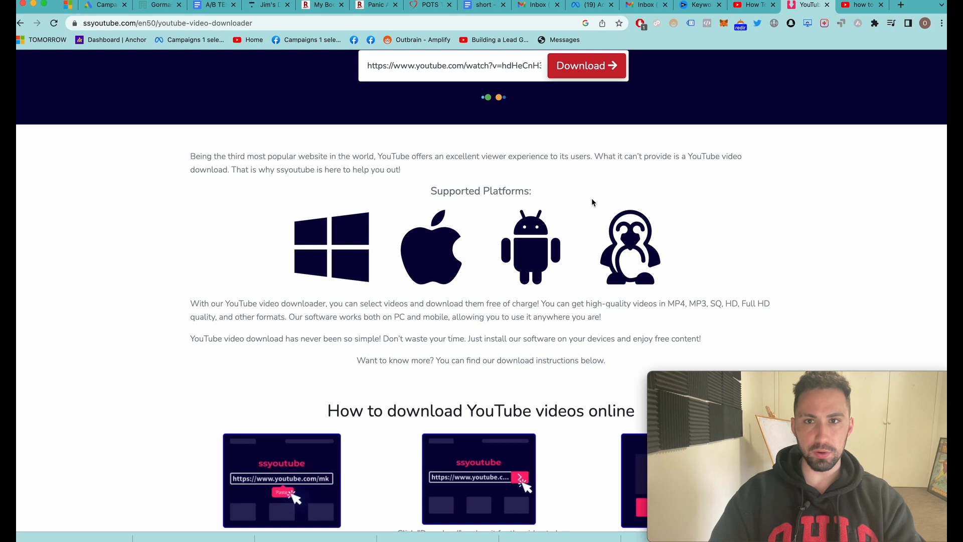
- Fetch the video's formats on SSYouTube and download the 720p MP4
click(585, 65)
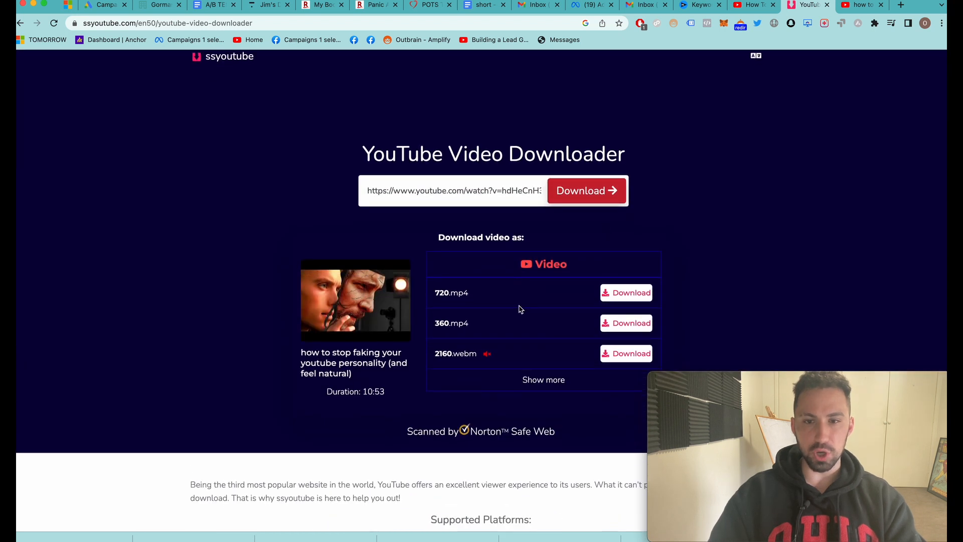
mouse_move(459, 292)
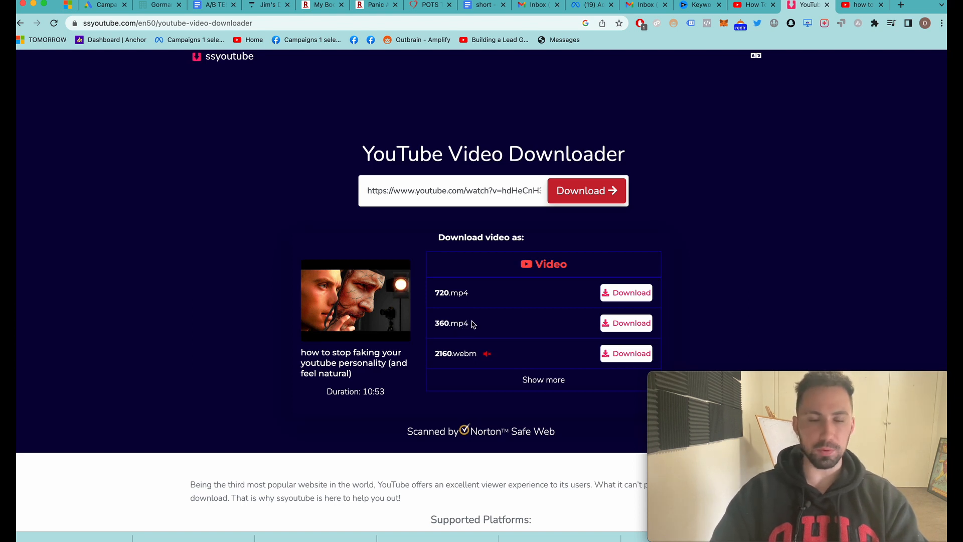
scroll(up, 3)
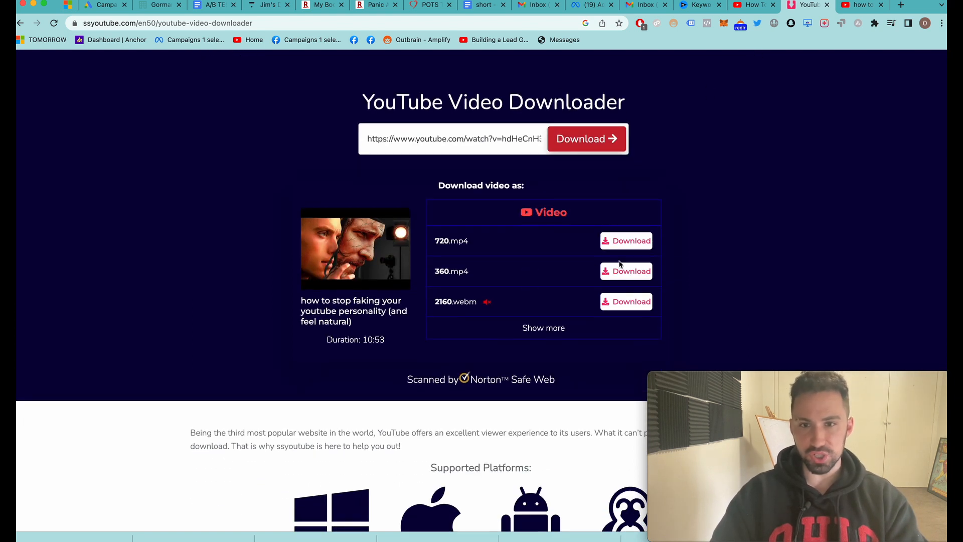
click(626, 240)
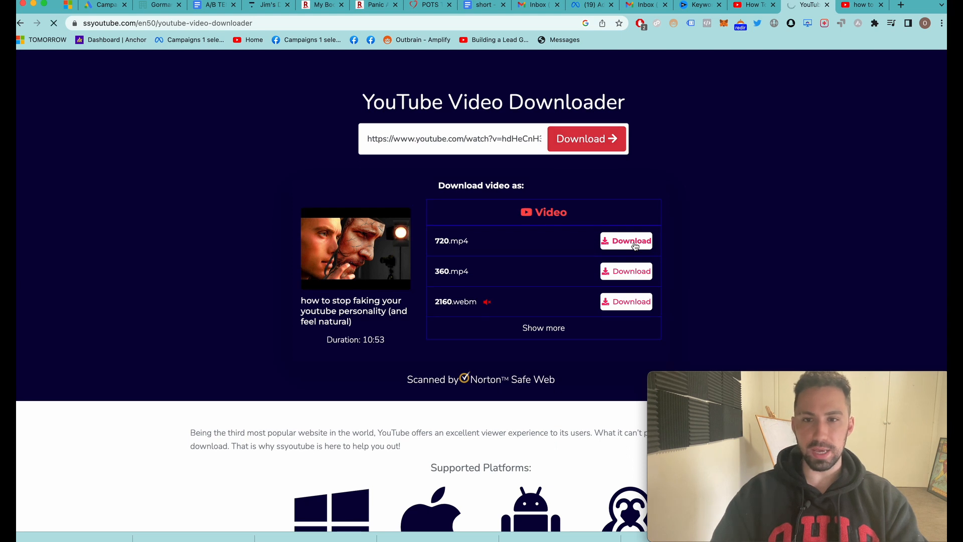
click(626, 240)
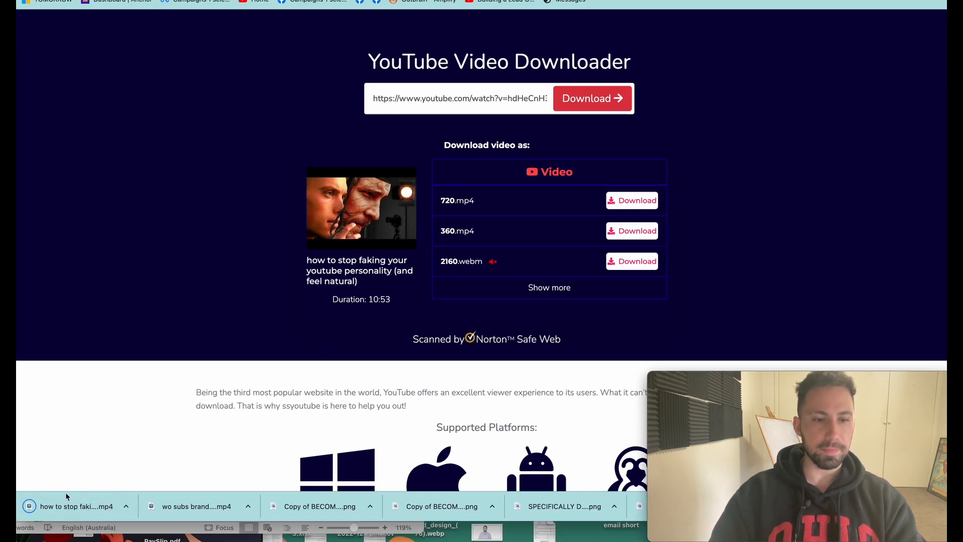
- Play the downloaded MP4 in QuickTime, skip ahead to 06:51, and pause
click(73, 505)
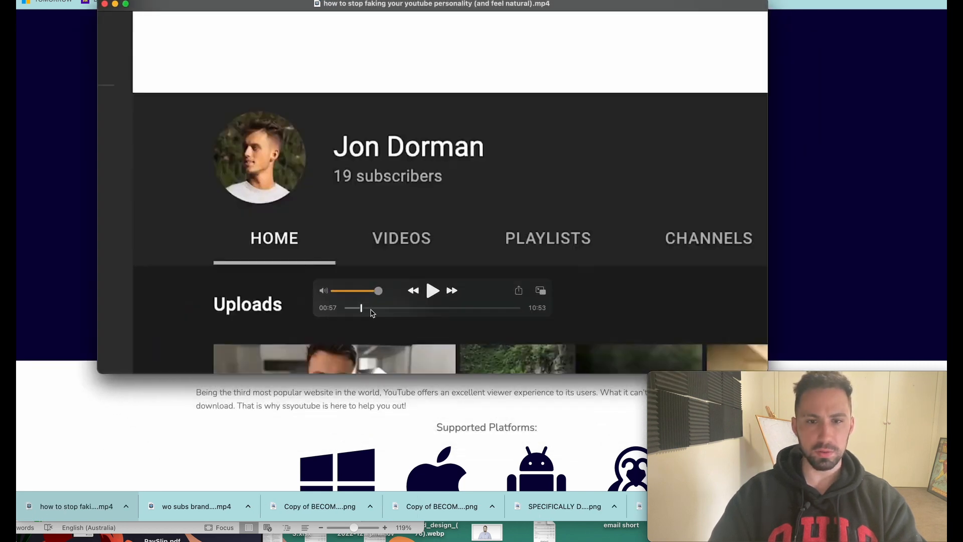
click(432, 290)
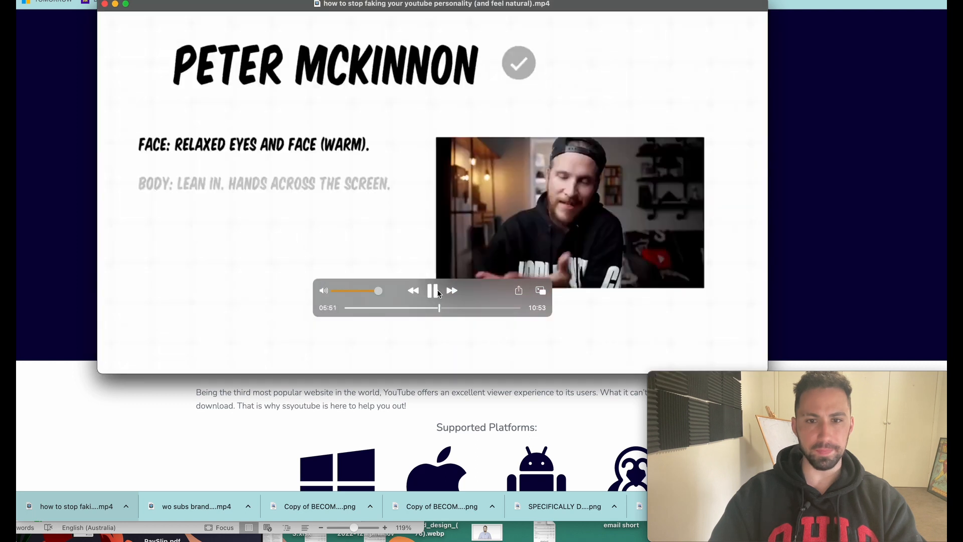
click(432, 289)
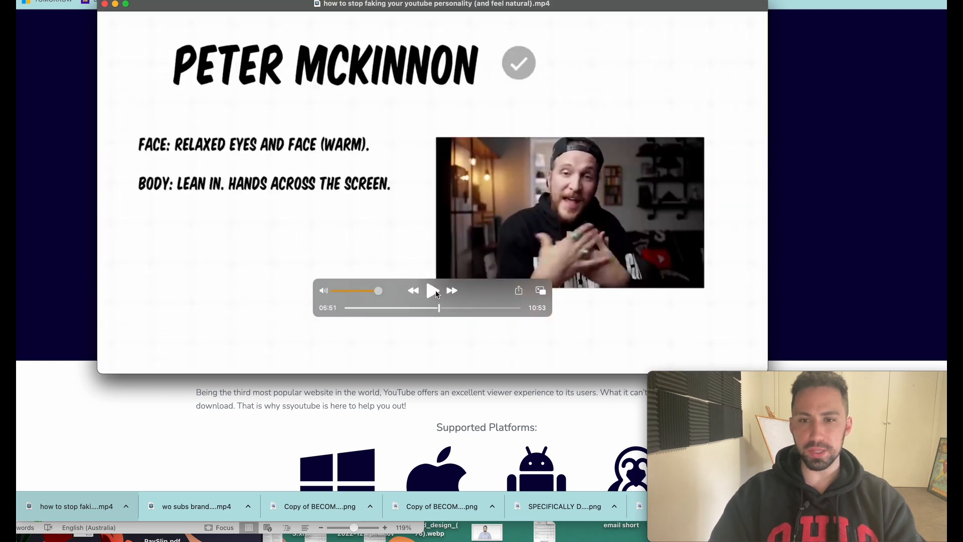